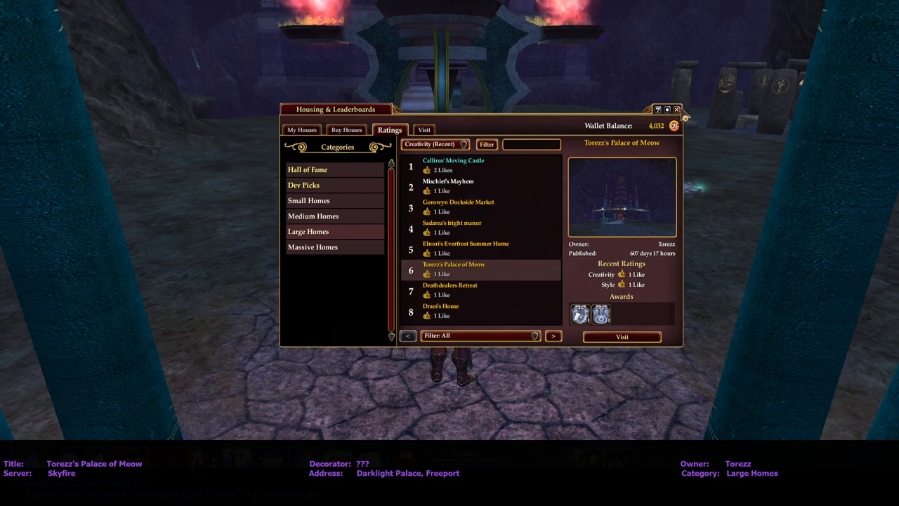
# - Request a visit to Torezz's Palace of Meow from the Large Homes ratings
pyautogui.click(679, 106)
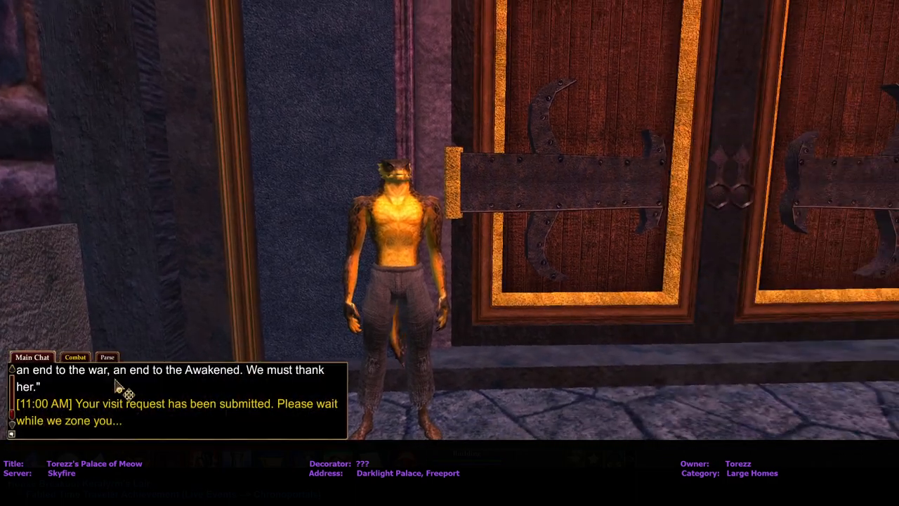
# - Clear the chat with /clear and enter the palace through the wooden door
pyautogui.write('/clear')
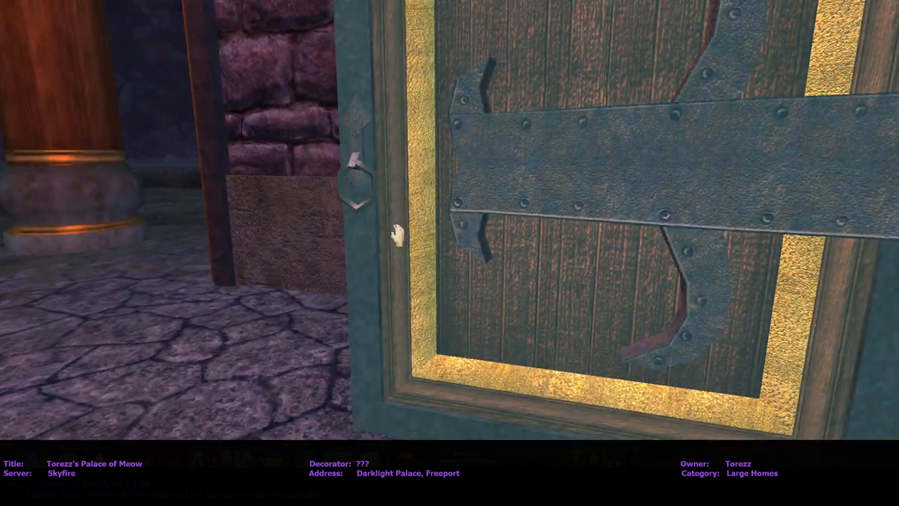
pyautogui.click(395, 236)
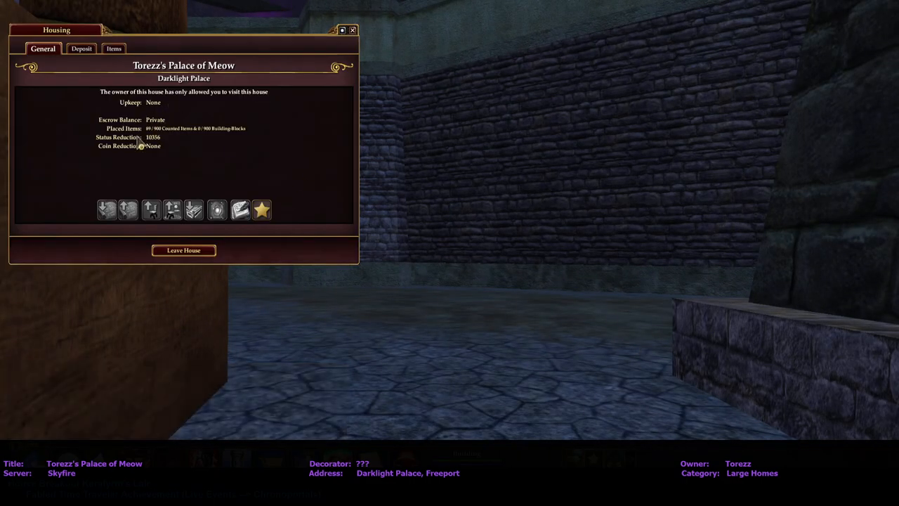
pyautogui.moveTo(358, 51)
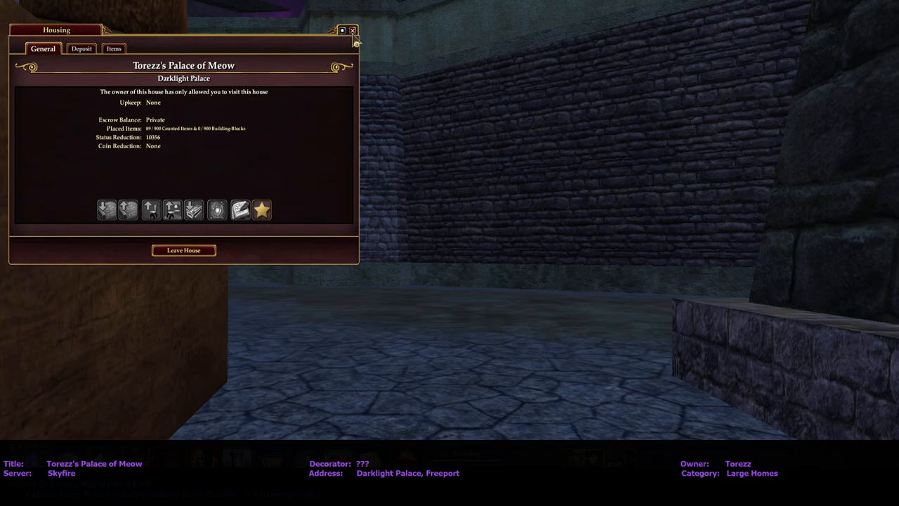
# - Close the palace's Housing information window after reading the General tab
pyautogui.click(351, 29)
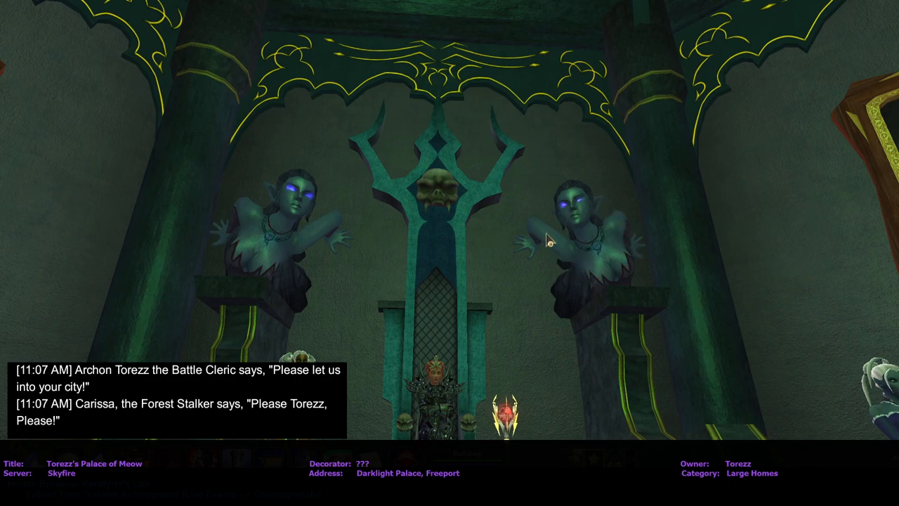
pyautogui.moveTo(677, 331)
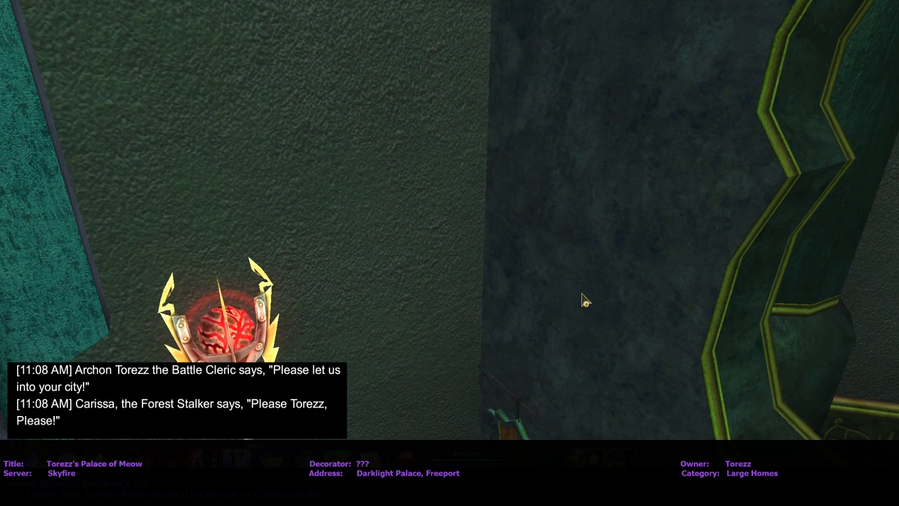
pyautogui.moveTo(573, 301)
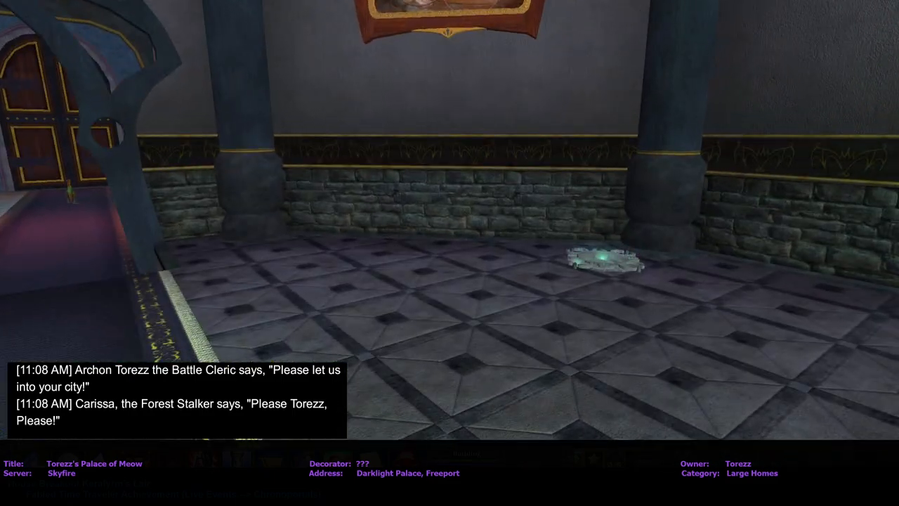
# - Teleport to the roof gazebo, back to the throne room, then to the front gate
pyautogui.click(601, 261)
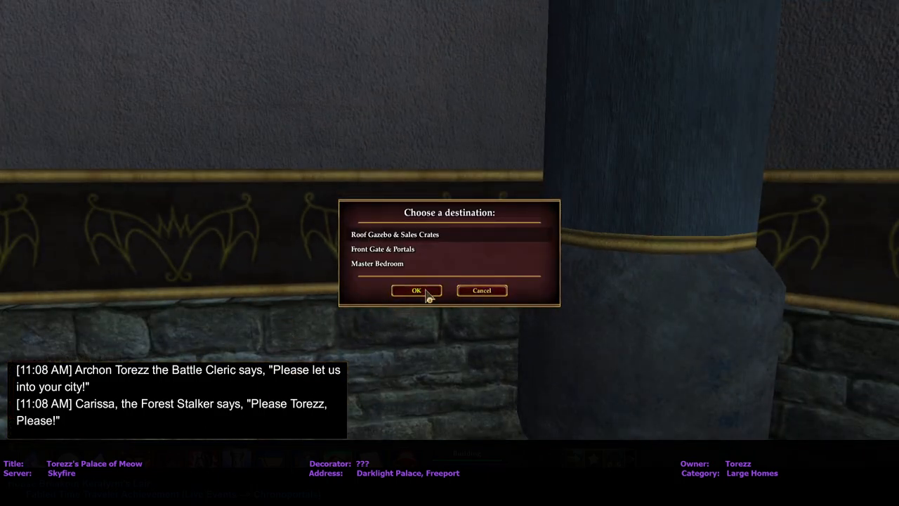
pyautogui.click(415, 289)
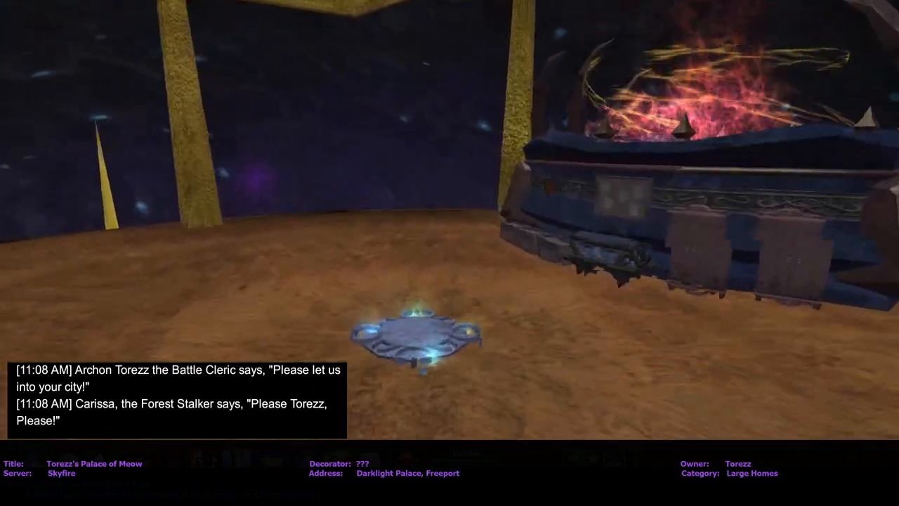
pyautogui.click(419, 337)
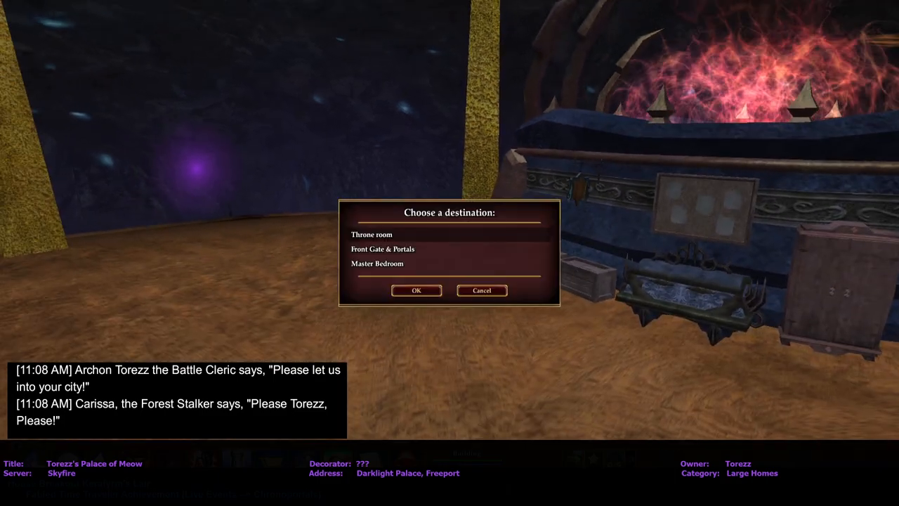
pyautogui.click(415, 290)
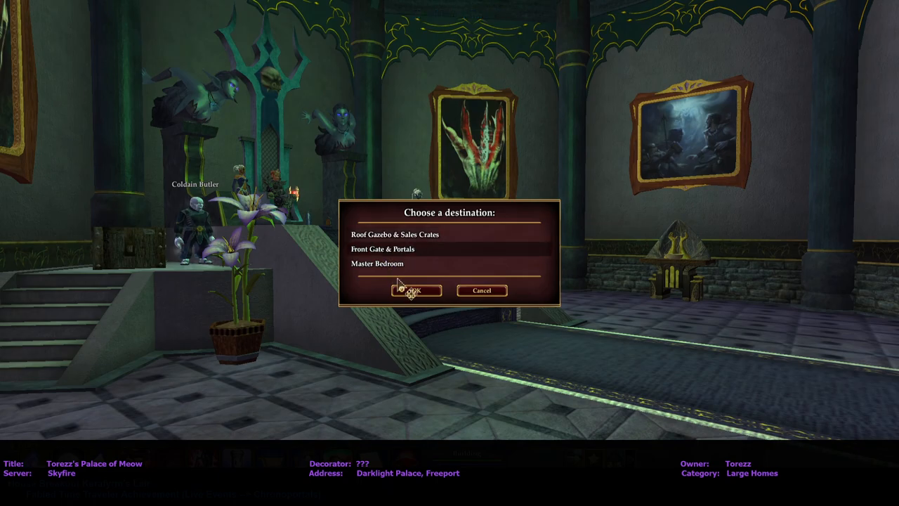
pyautogui.click(415, 290)
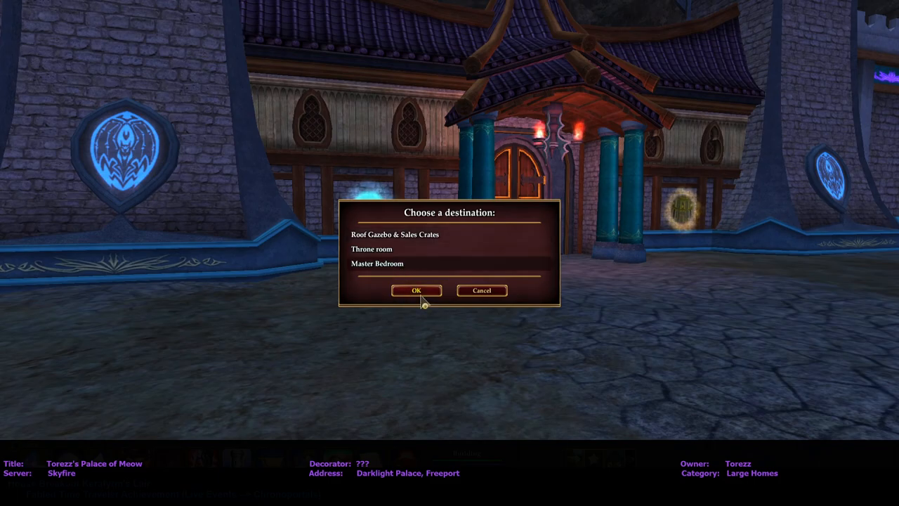
# - Teleport onward from the front gate and later up to the Roof Gazebo & Sales Crates shop
pyautogui.click(416, 289)
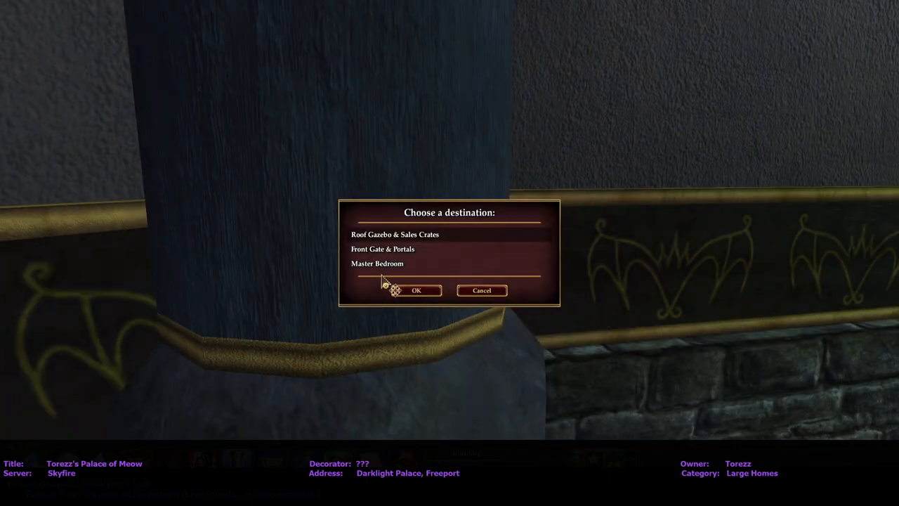
pyautogui.click(415, 289)
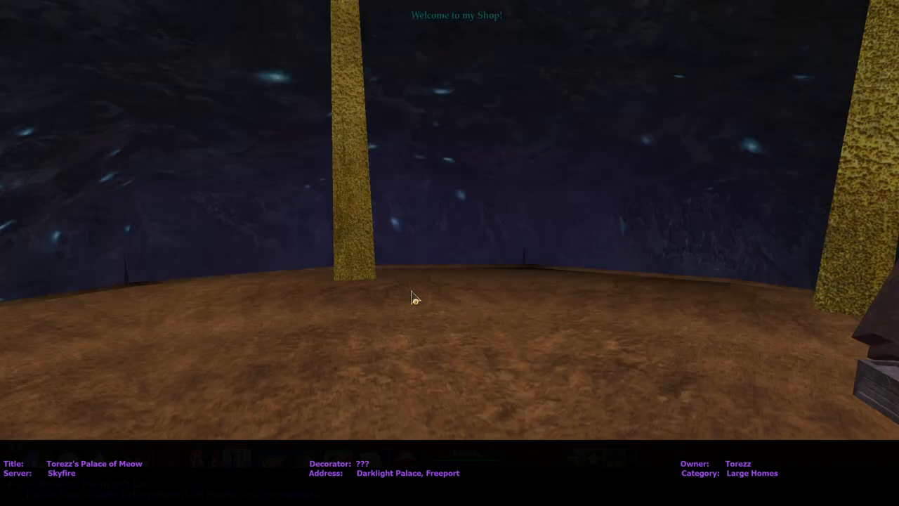